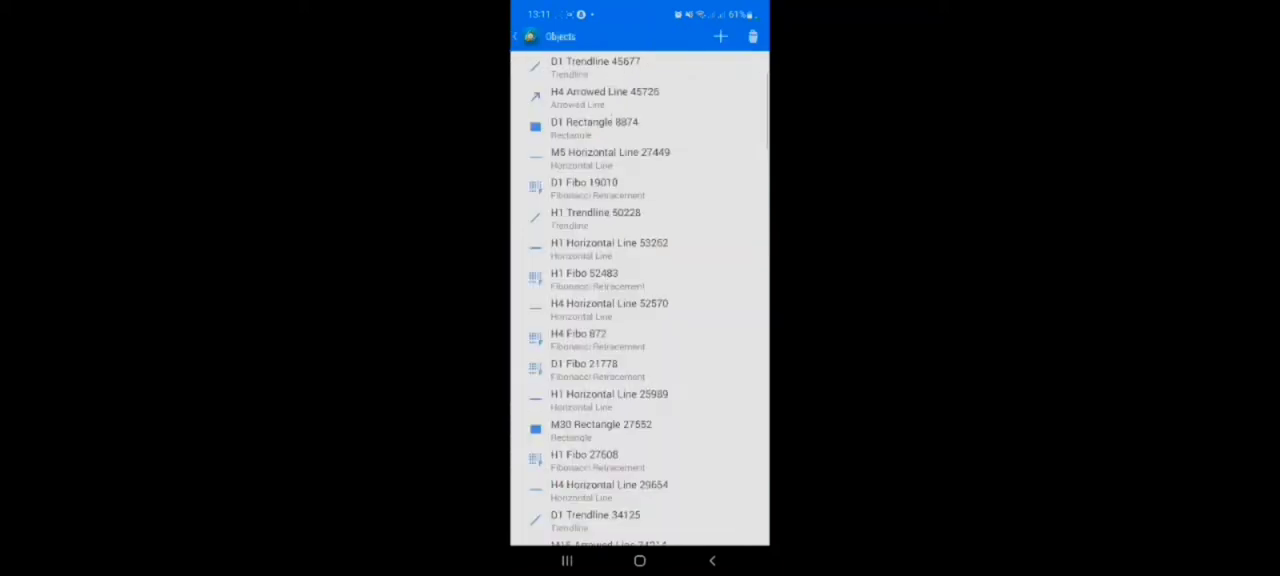
# Step: Review the closed USDJPY deals in History, then switch to the Trade tab showing balance, equity and the open sell 0.17
pyautogui.click(720, 36)
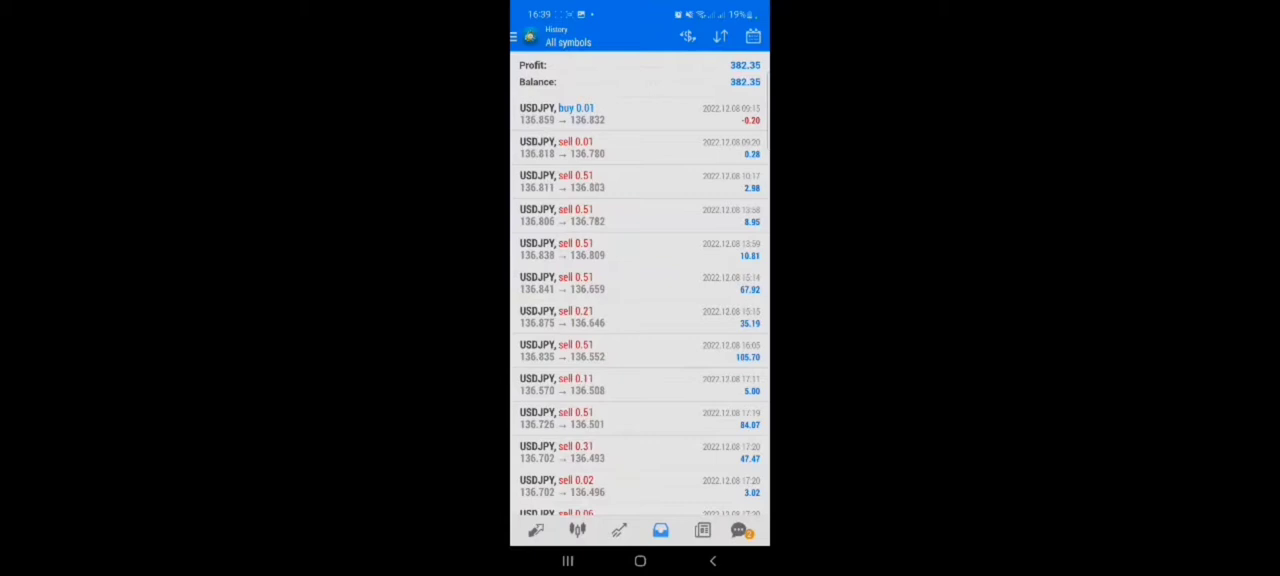
pyautogui.scroll(-3)
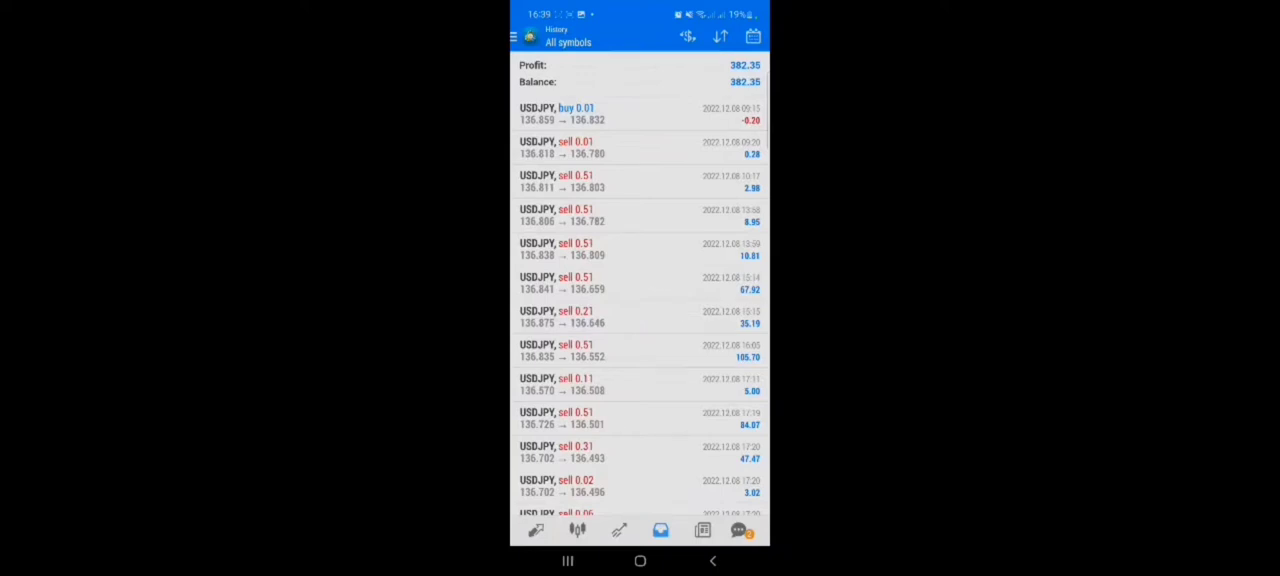
pyautogui.scroll(-3)
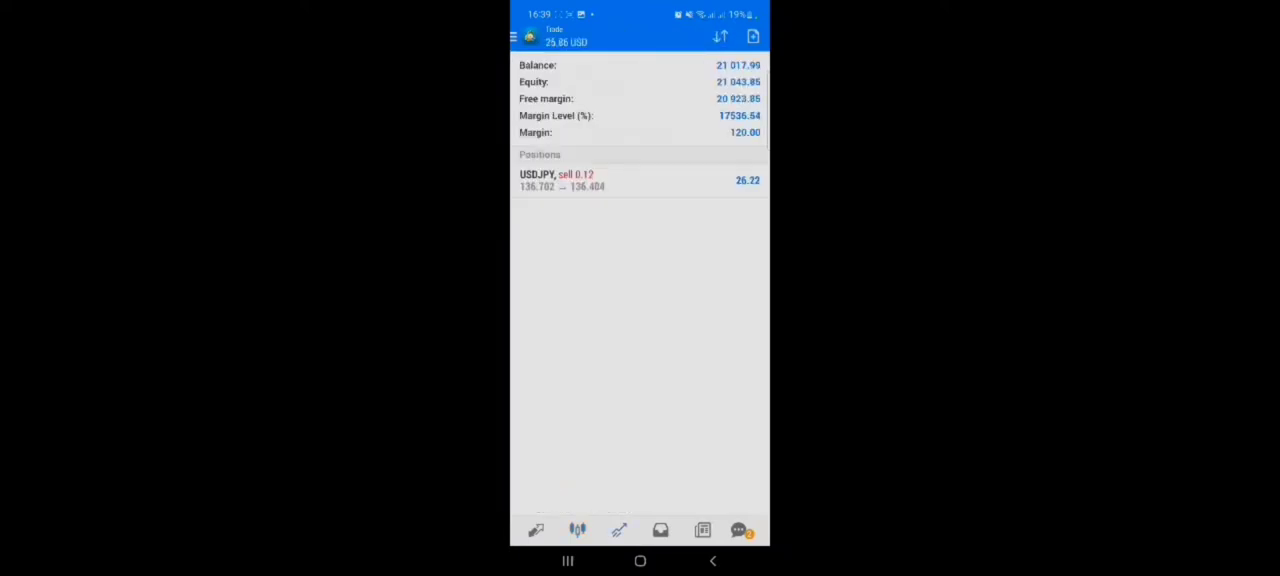
pyautogui.click(580, 530)
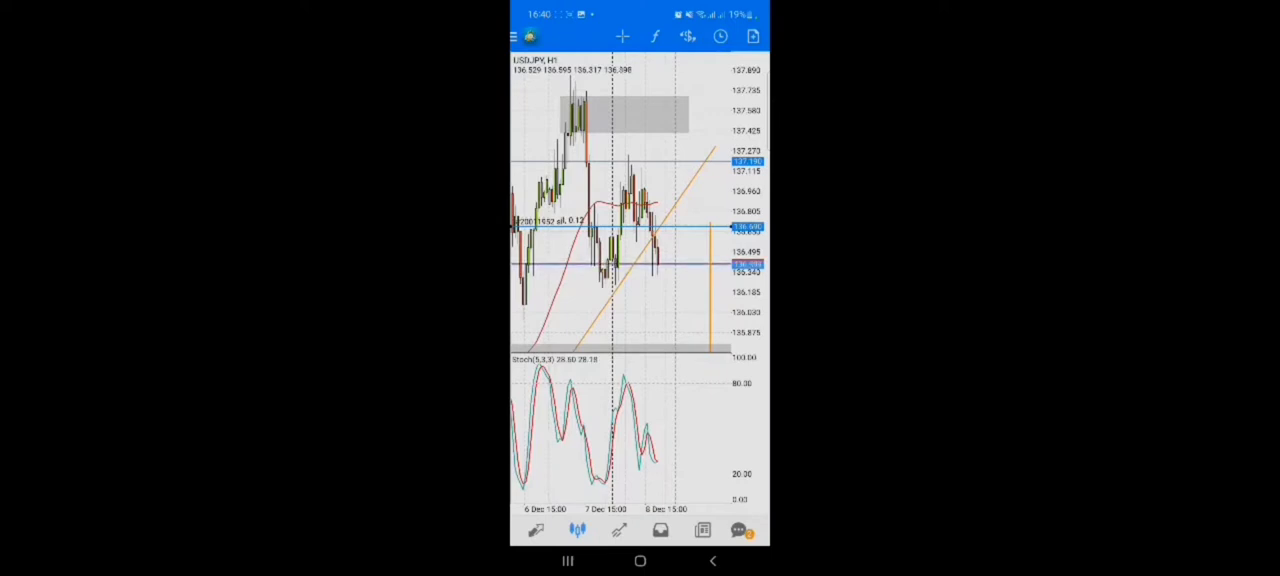